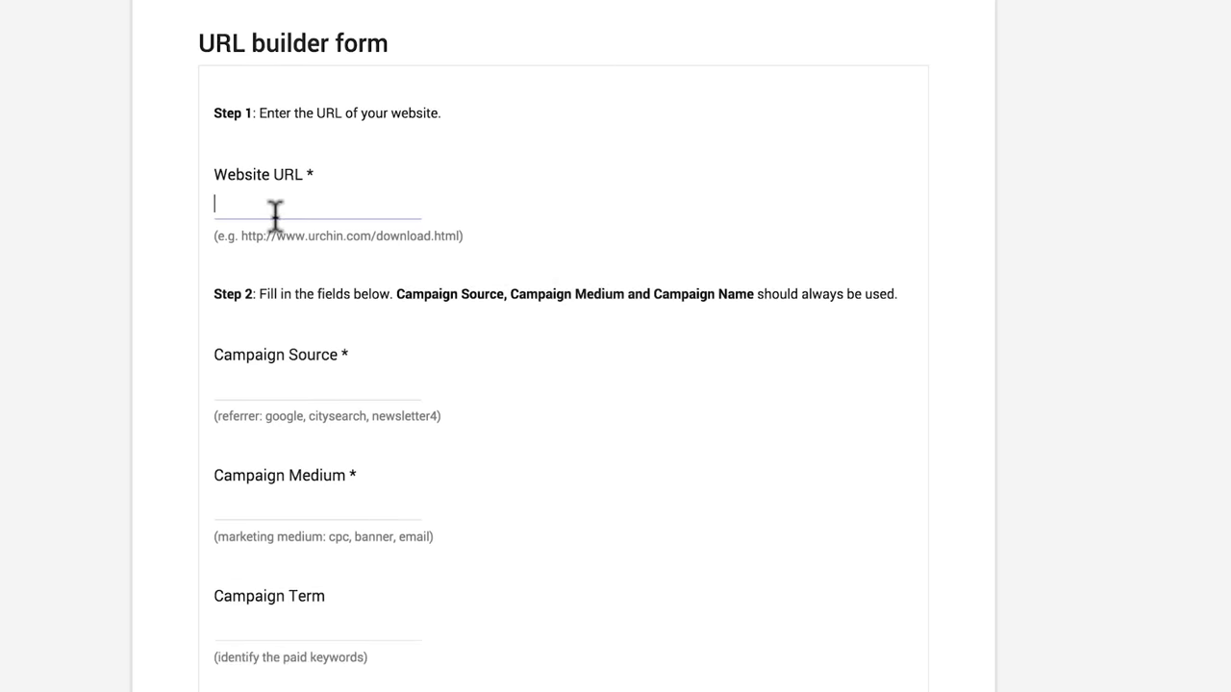
text(https://www.googlemerchand)
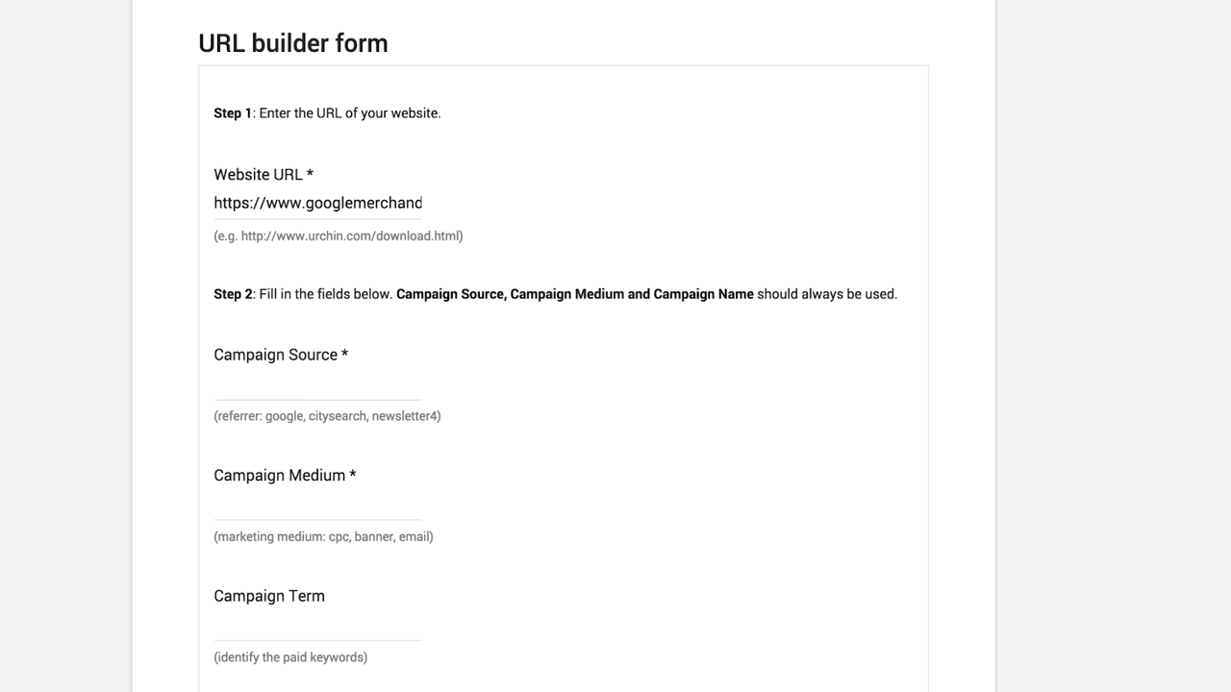